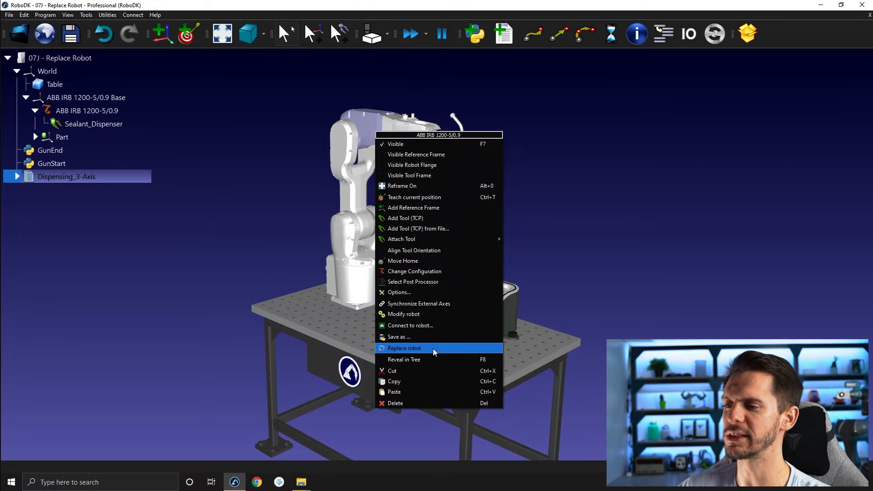
Start Replace robot on the ABB IRB 1200 and choose KUKA-KR-6-R900-sixx.robot from the library
{"action": "left_click", "coordinate": [404, 348]}
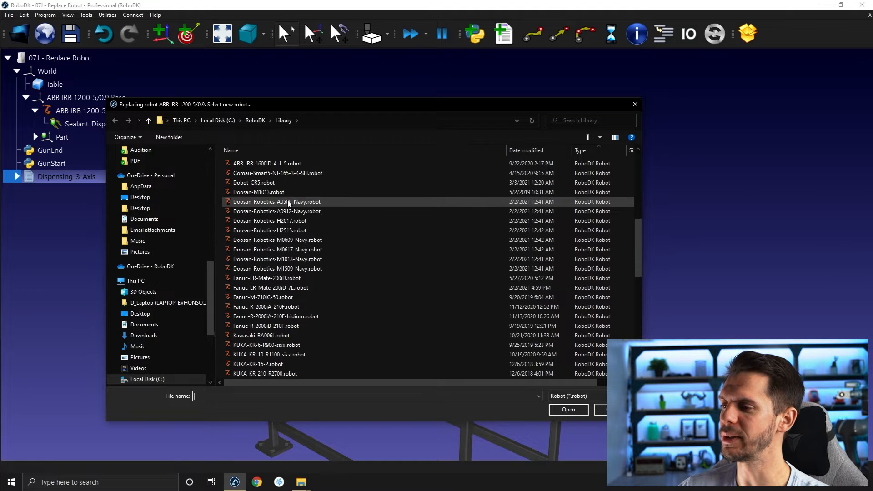
{"action": "scroll", "scroll_direction": "down", "scroll_amount": 3}
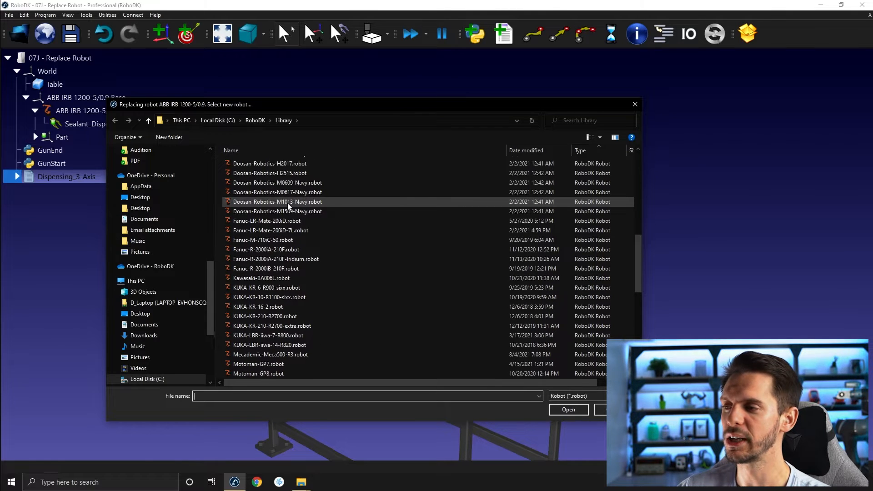
{"action": "scroll", "scroll_direction": "down", "scroll_amount": 3}
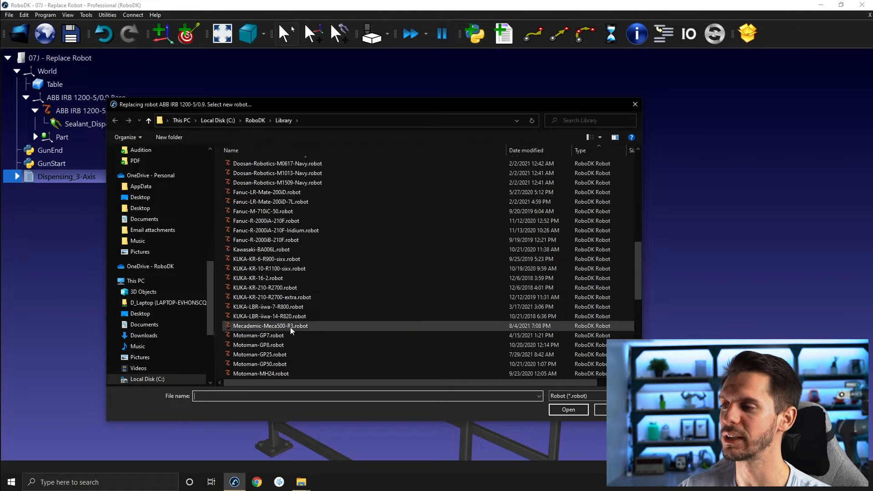
{"action": "left_click", "coordinate": [257, 336]}
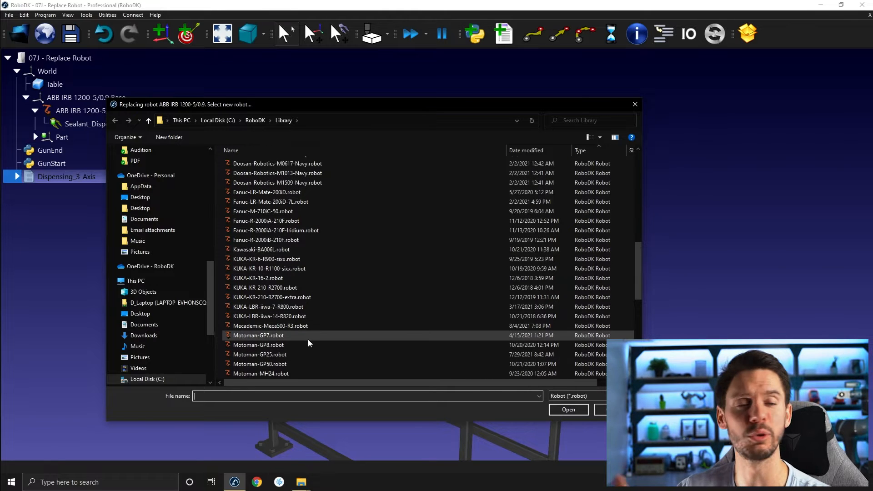
{"action": "mouse_move", "coordinate": [473, 288]}
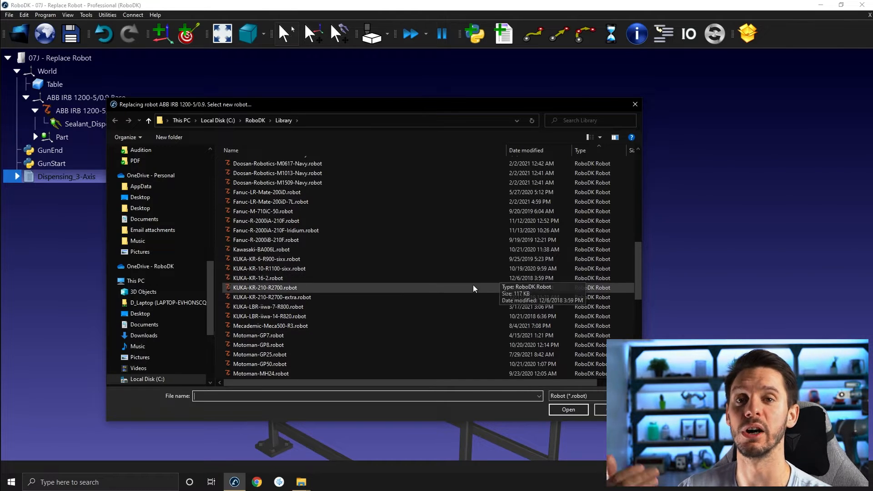
{"action": "mouse_move", "coordinate": [388, 325]}
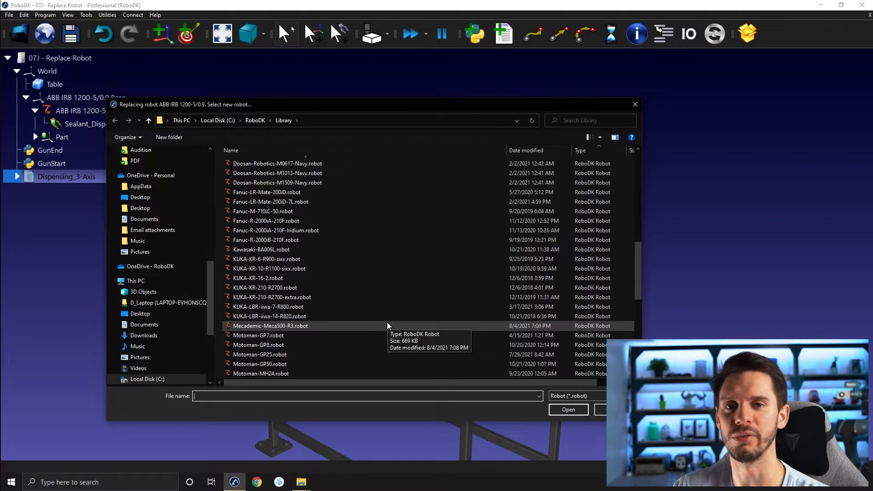
{"action": "mouse_move", "coordinate": [391, 334]}
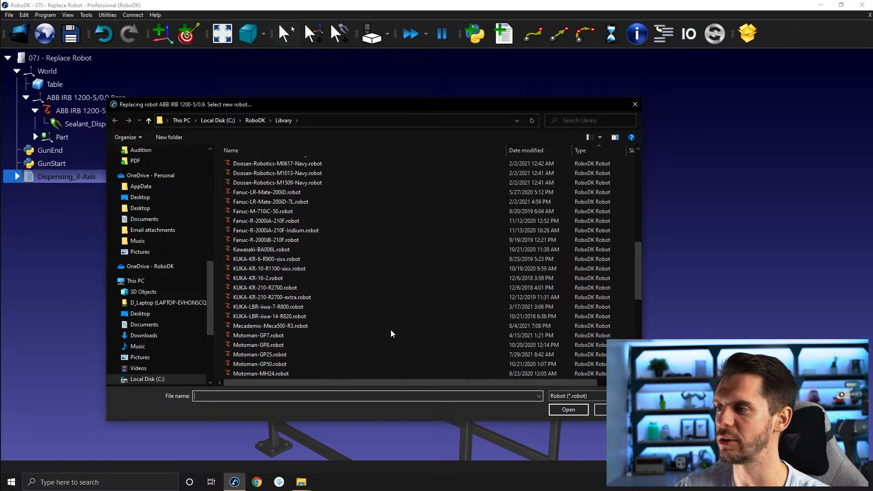
{"action": "left_click", "coordinate": [258, 278]}
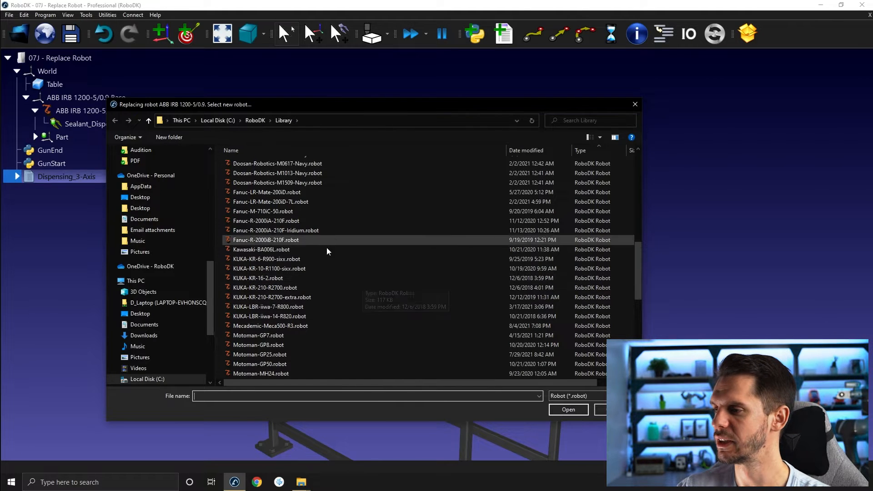
{"action": "left_click", "coordinate": [267, 259]}
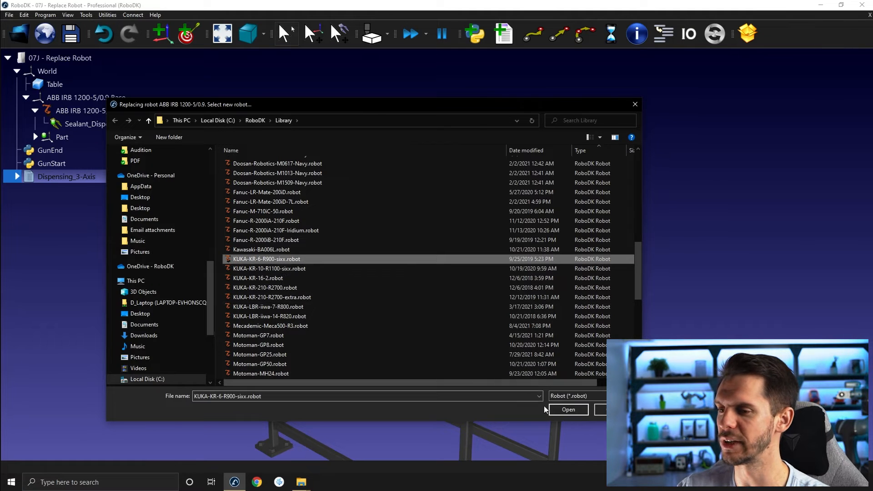
Load the KUKA KR 6 R900 sixx as the replacement and run Dispensing_3-Axis with it
{"action": "left_click", "coordinate": [568, 410]}
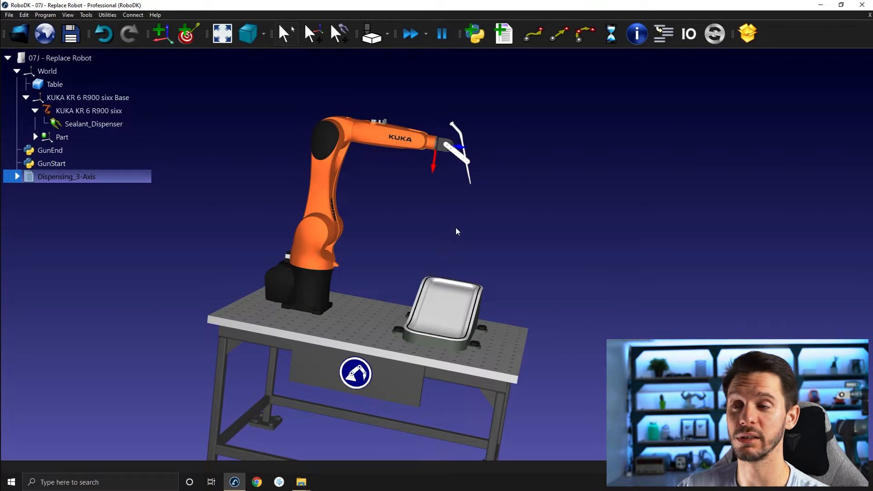
{"action": "mouse_move", "coordinate": [326, 127]}
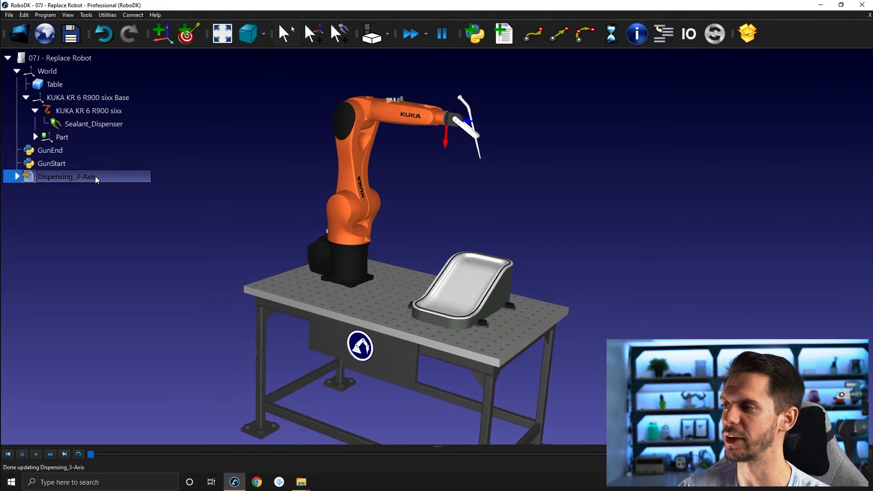
{"action": "left_click", "coordinate": [17, 177]}
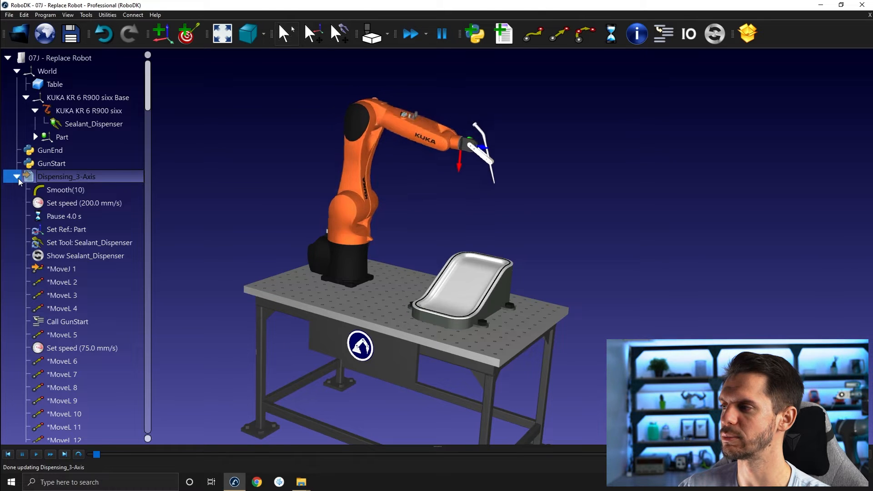
{"action": "left_click", "coordinate": [35, 454]}
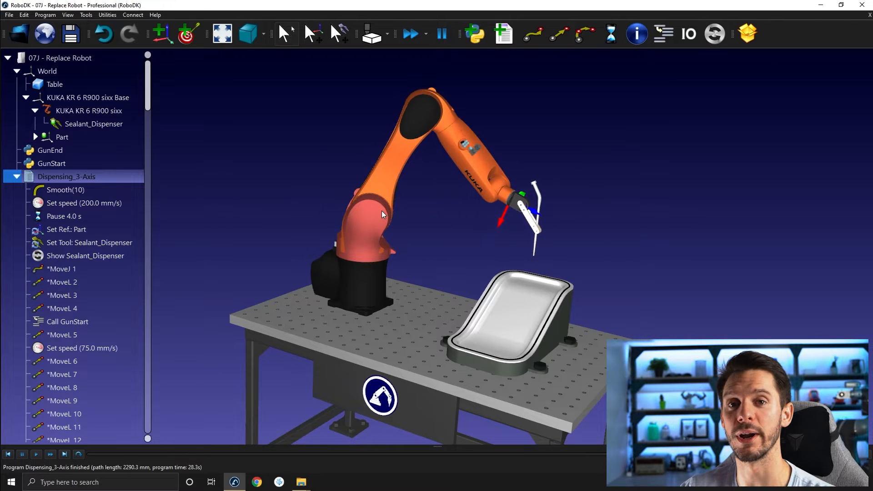
{"action": "mouse_move", "coordinate": [352, 209]}
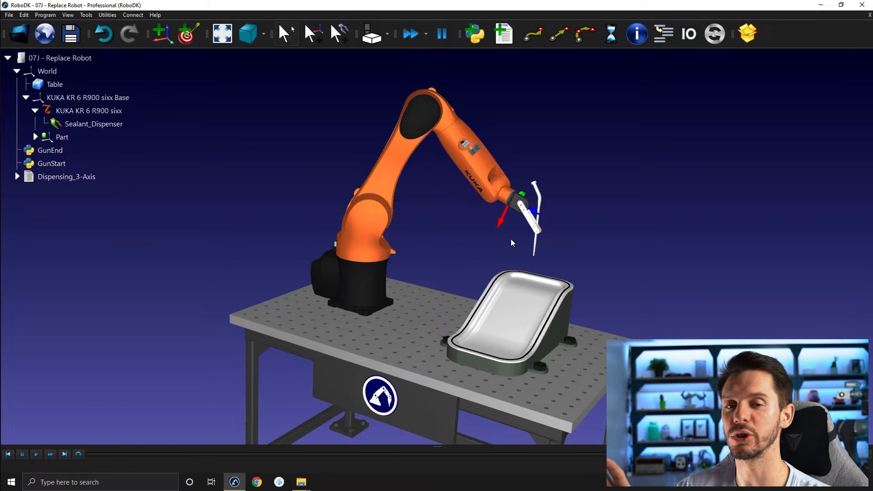
{"action": "mouse_move", "coordinate": [473, 253]}
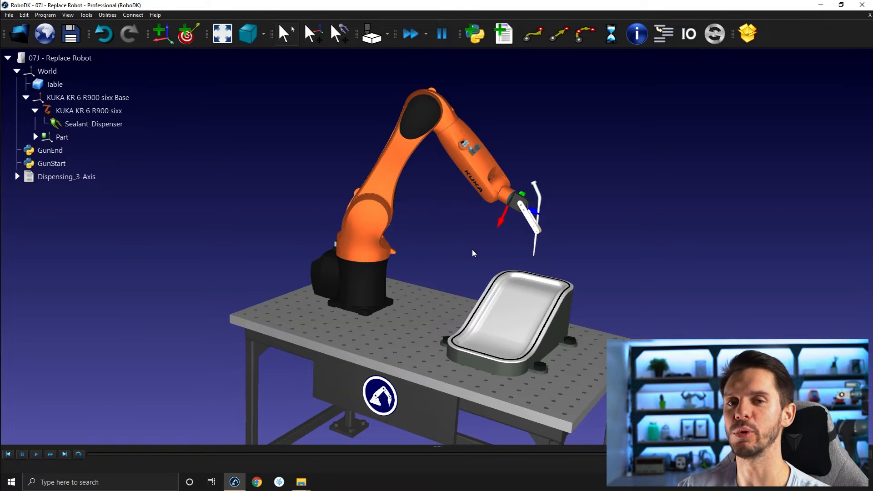
{"action": "mouse_move", "coordinate": [468, 259]}
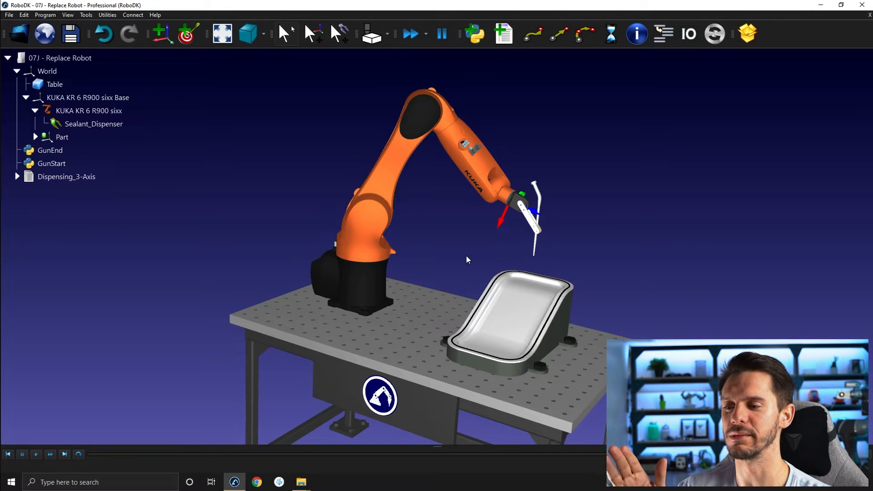
{"action": "mouse_move", "coordinate": [456, 234]}
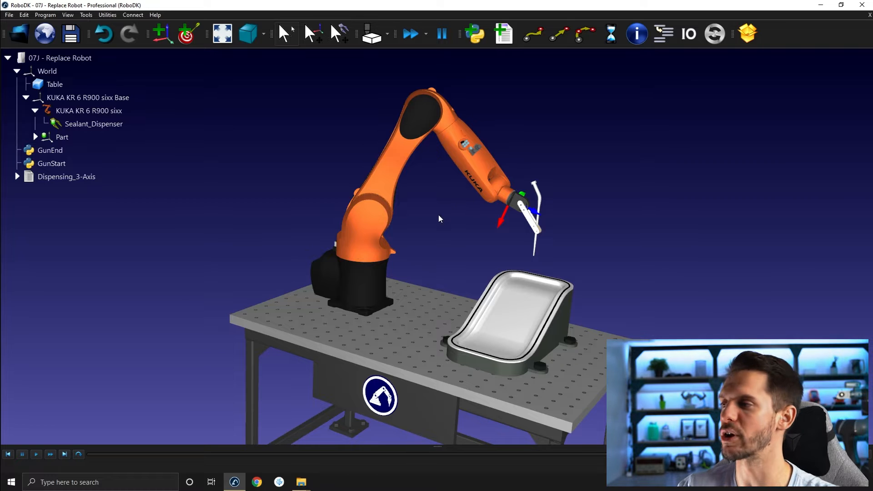
Replace the KUKA robot with Fanuc-LR-Mate-200iD-7L.robot, keeping the Sealant_Dispenser attached
{"action": "right_click", "coordinate": [438, 219]}
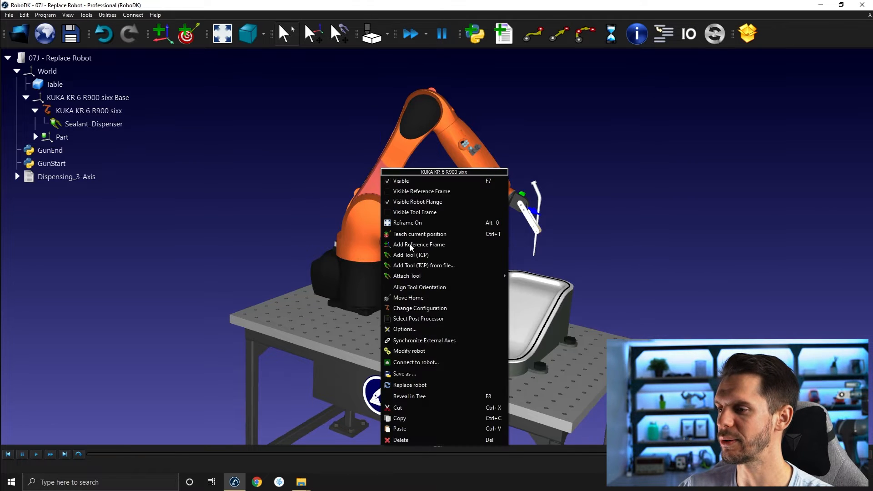
{"action": "left_click", "coordinate": [409, 385]}
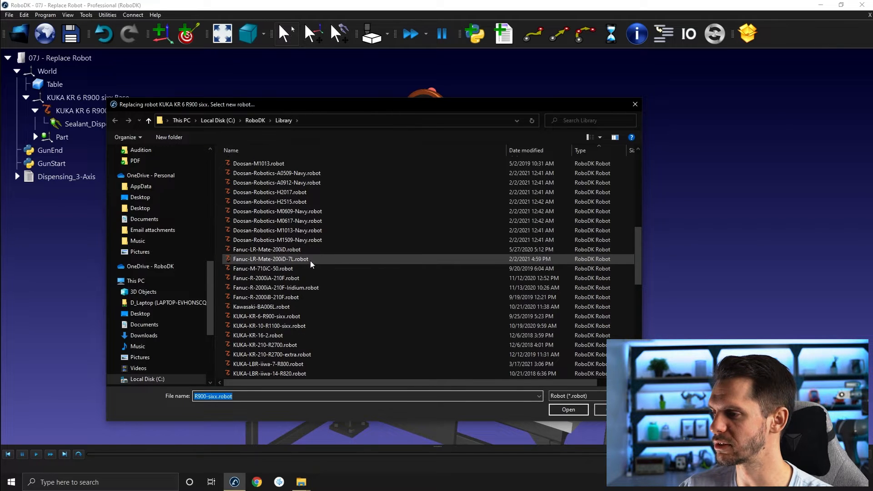
{"action": "left_click", "coordinate": [271, 259]}
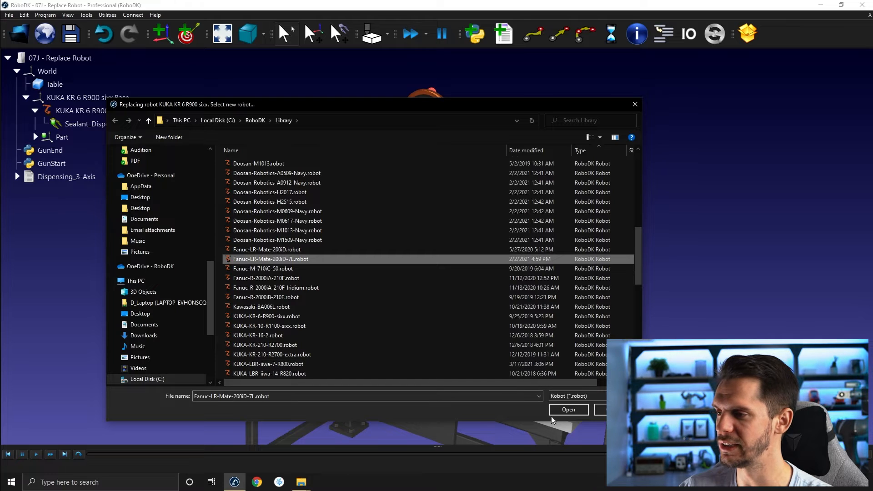
{"action": "left_click", "coordinate": [567, 409]}
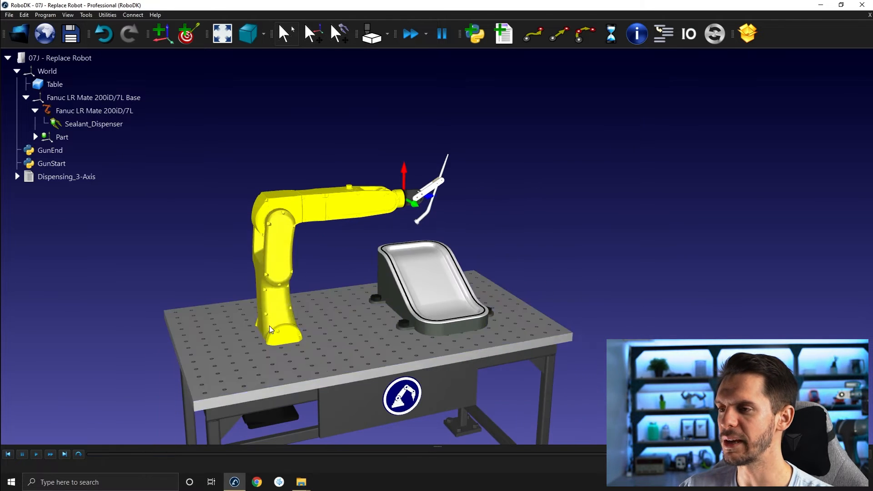
Edit the Fanuc base frame position so the robot stands on the black pedestal on the table
{"action": "left_click_drag", "start_coordinate": [270, 328], "coordinate": [428, 262]}
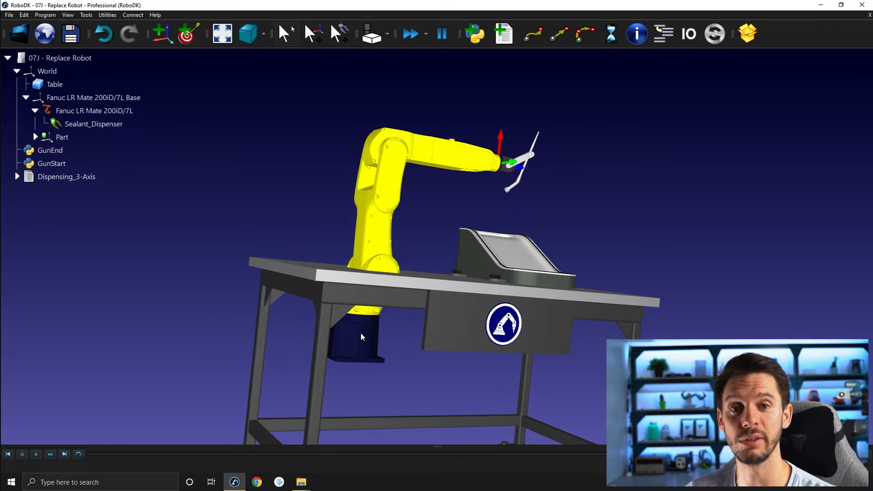
{"action": "mouse_move", "coordinate": [355, 326]}
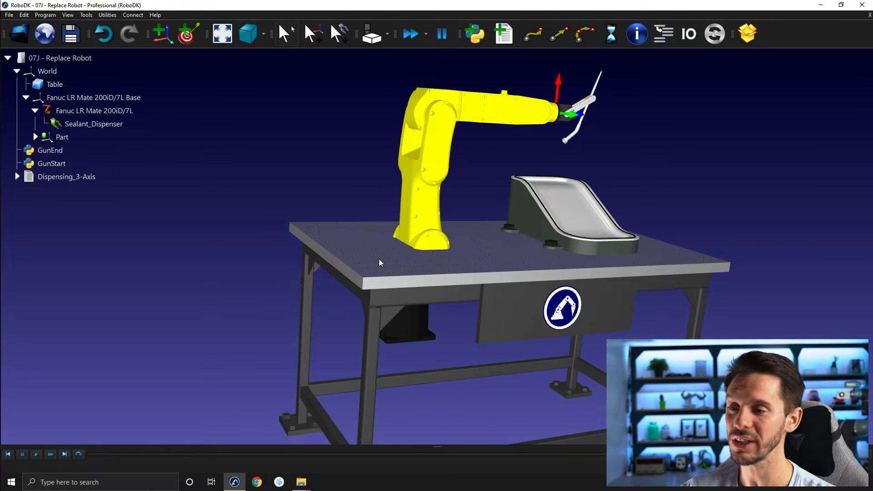
{"action": "left_click", "coordinate": [55, 83]}
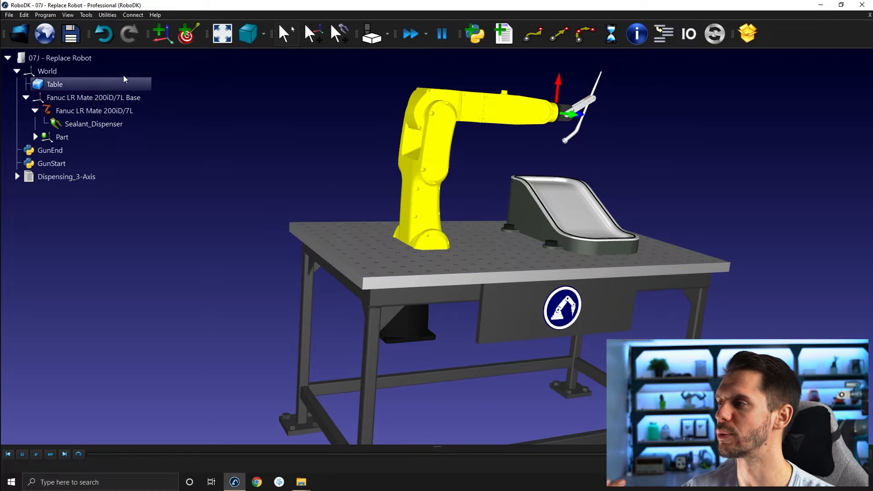
{"action": "left_click", "coordinate": [94, 97]}
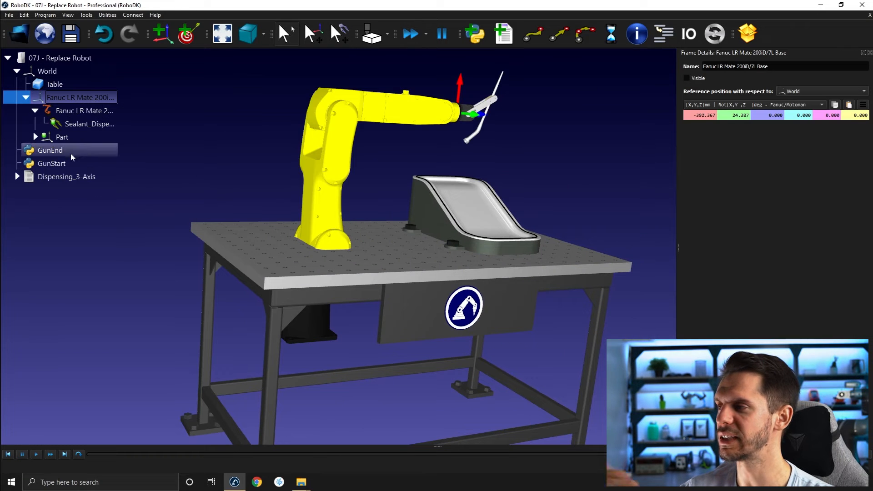
{"action": "left_click", "coordinate": [84, 111]}
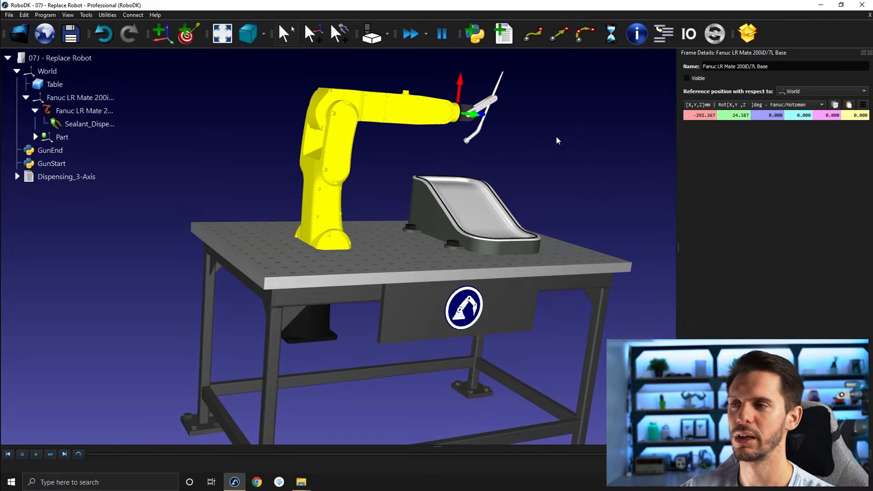
{"action": "left_click", "coordinate": [49, 150]}
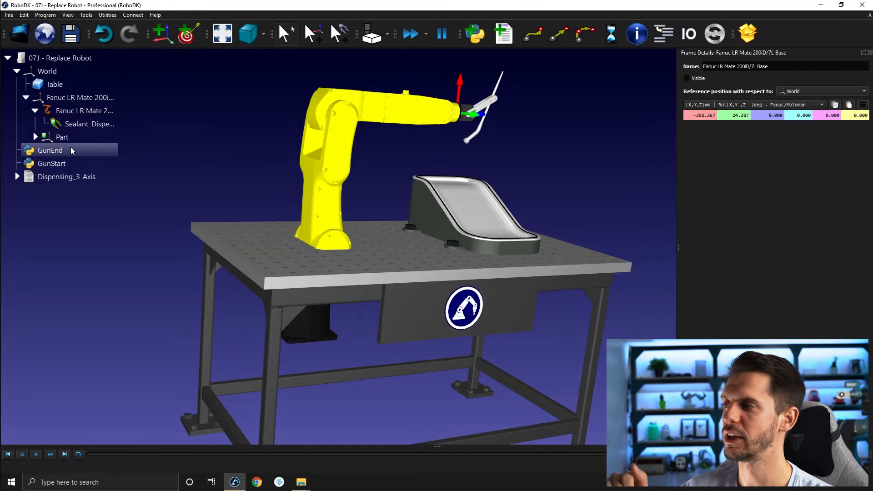
{"action": "right_click", "coordinate": [61, 137]}
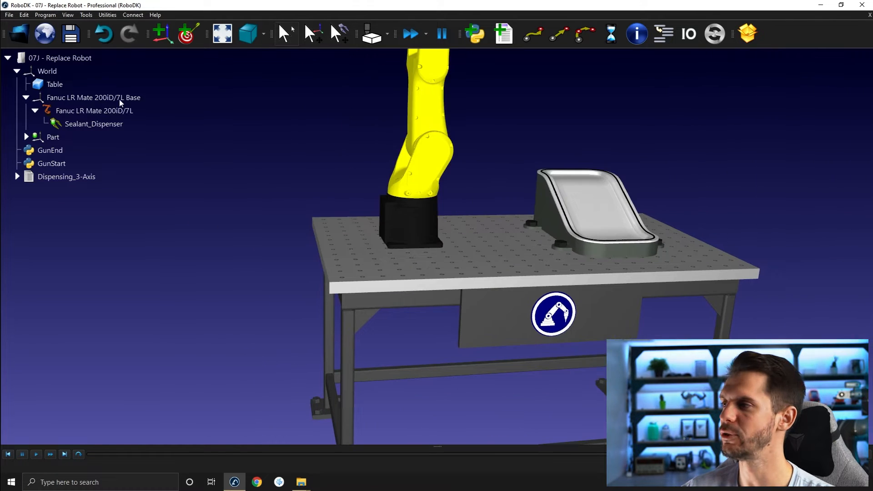
Change the Part frame's support to the Fanuc LR Mate 200iD/7L Base
{"action": "right_click", "coordinate": [53, 137]}
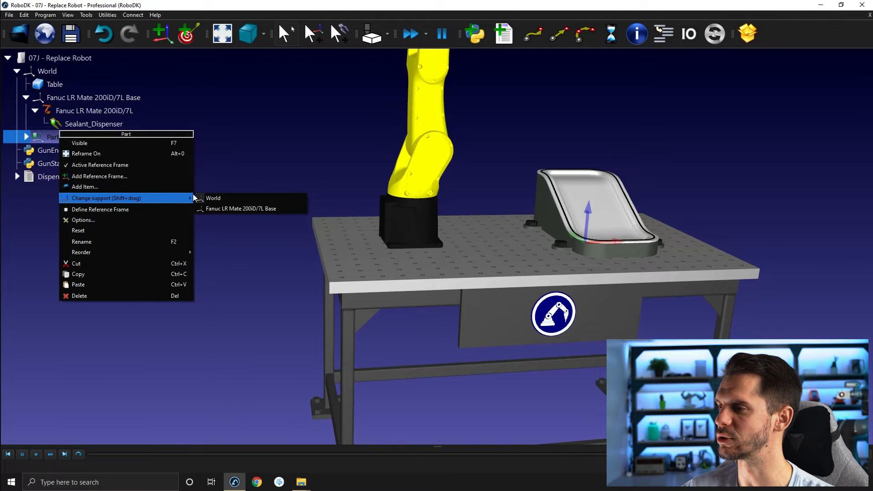
{"action": "left_click", "coordinate": [227, 219]}
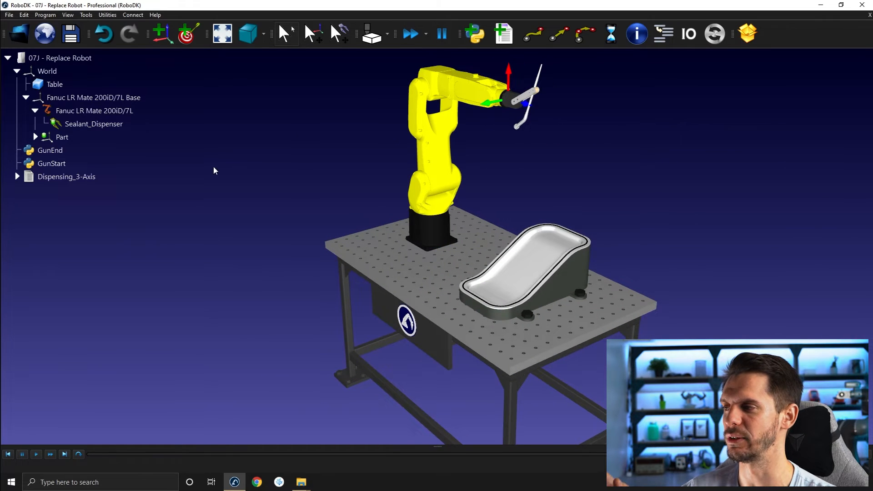
Run Dispensing_3-Axis on the Fanuc and acknowledge the Joint 5 singularity error
{"action": "left_click", "coordinate": [66, 177]}
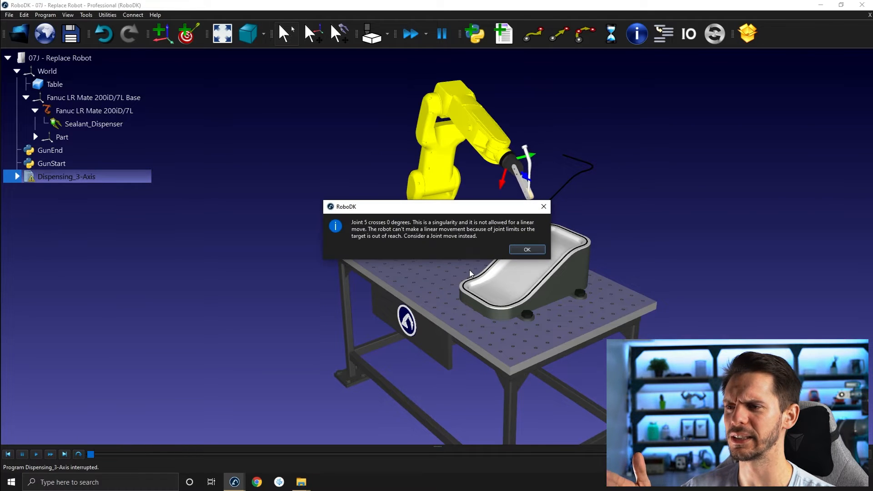
{"action": "mouse_move", "coordinate": [545, 264]}
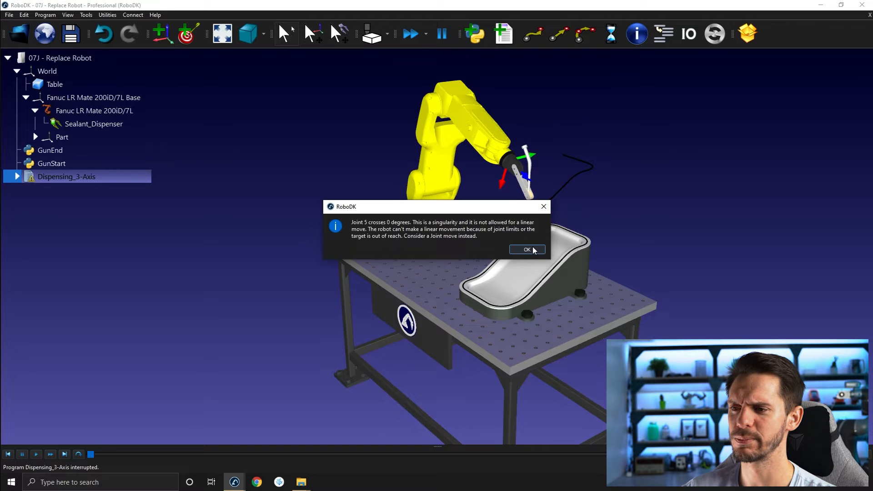
{"action": "left_click", "coordinate": [527, 250]}
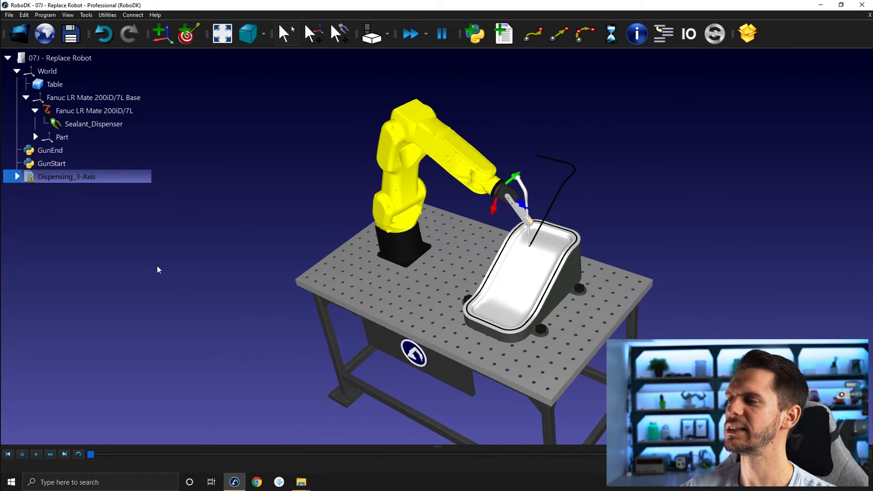
Expand Dispensing_3-Axis, check the Set Ref: Part instruction, and bring up the Fanuc jog panel
{"action": "left_click", "coordinate": [16, 177]}
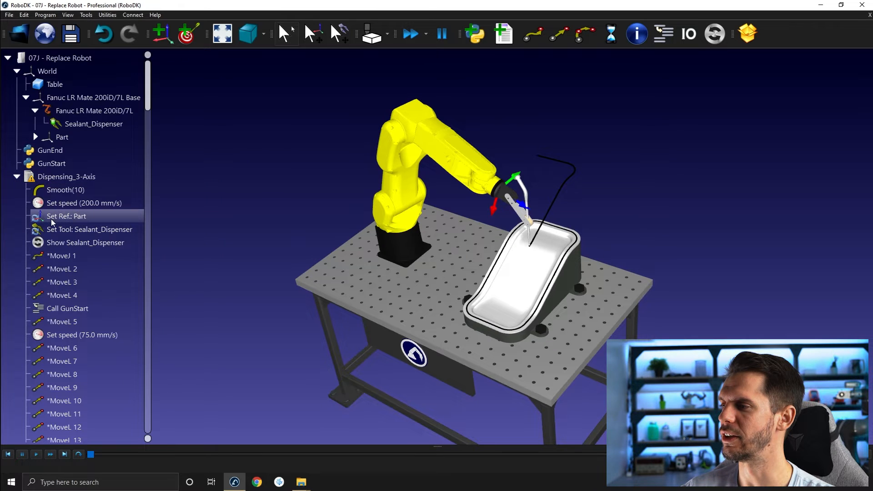
{"action": "right_click", "coordinate": [67, 217]}
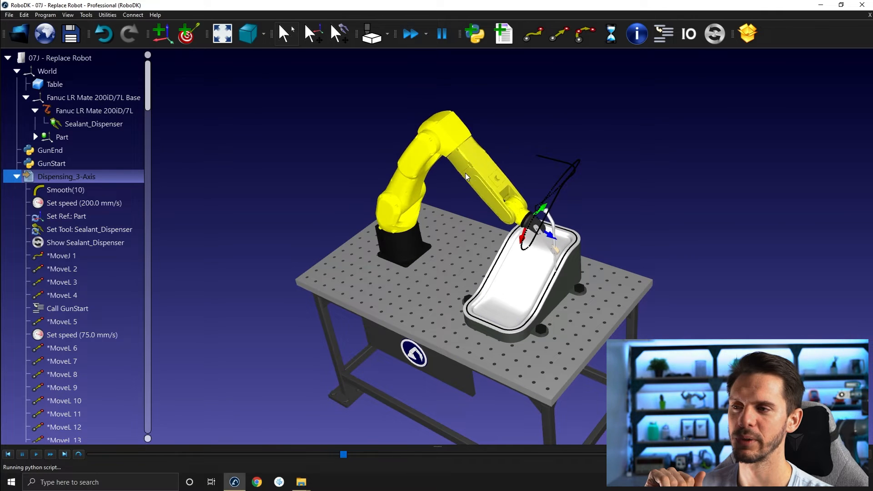
{"action": "double_click", "coordinate": [94, 110]}
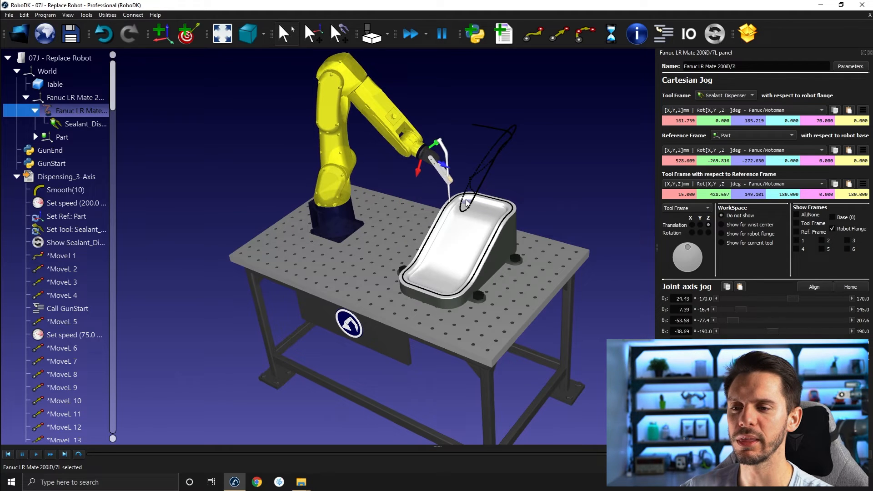
Home the robot, show the dispenser tool frame and drag its tip onto the part's edge
{"action": "double_click", "coordinate": [63, 256]}
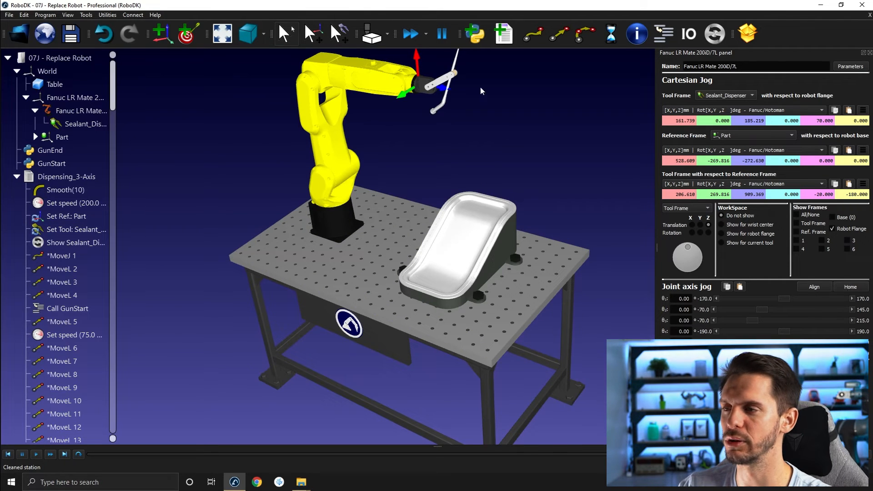
{"action": "left_click_drag", "start_coordinate": [440, 89], "coordinate": [473, 100]}
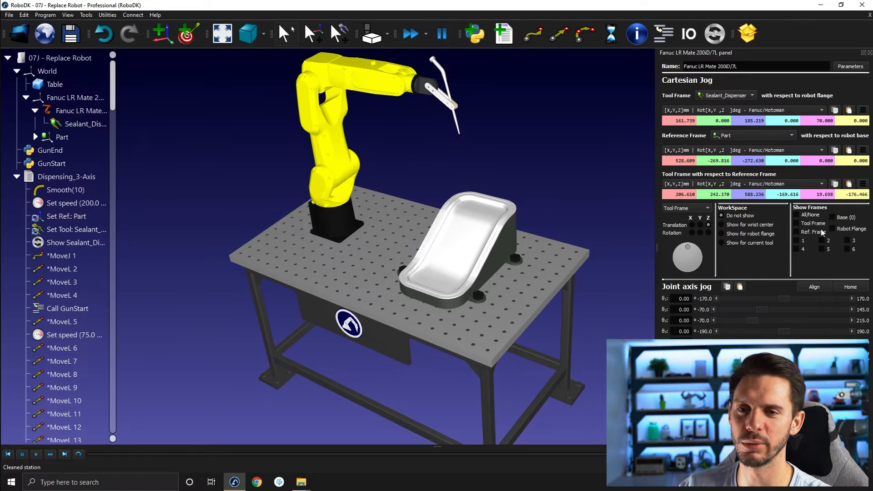
{"action": "left_click", "coordinate": [797, 223]}
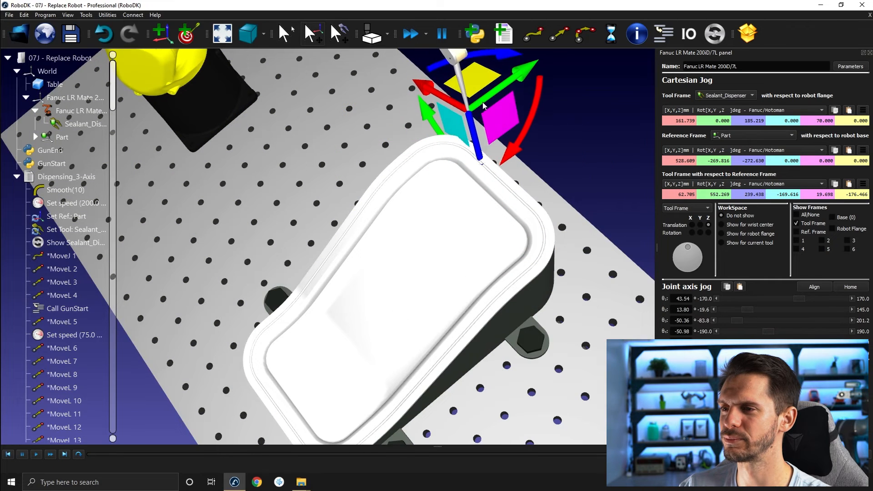
{"action": "left_click_drag", "start_coordinate": [480, 106], "coordinate": [468, 162]}
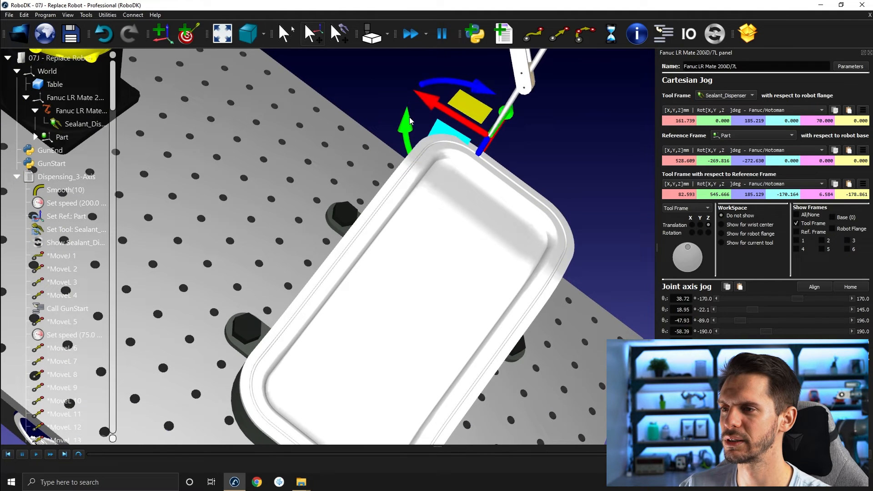
Select MoveL 1 and bring up its options to re-teach it at the current position
{"action": "left_click", "coordinate": [63, 256]}
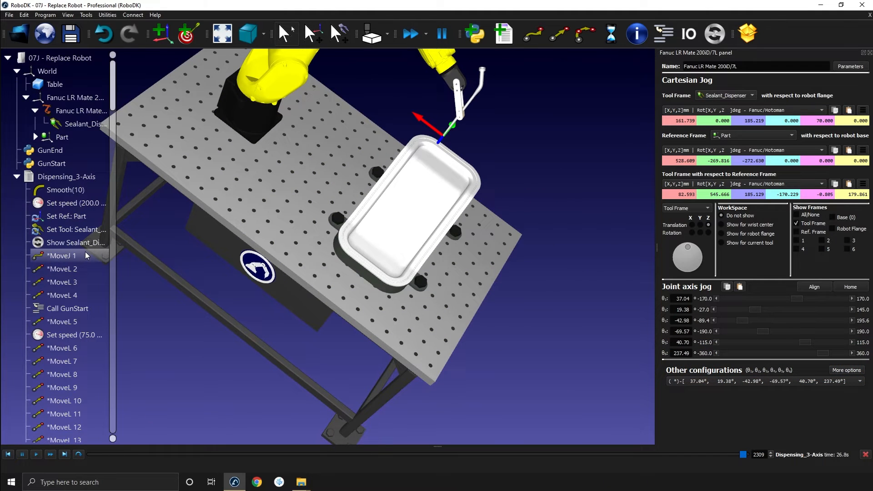
{"action": "left_click", "coordinate": [63, 256]}
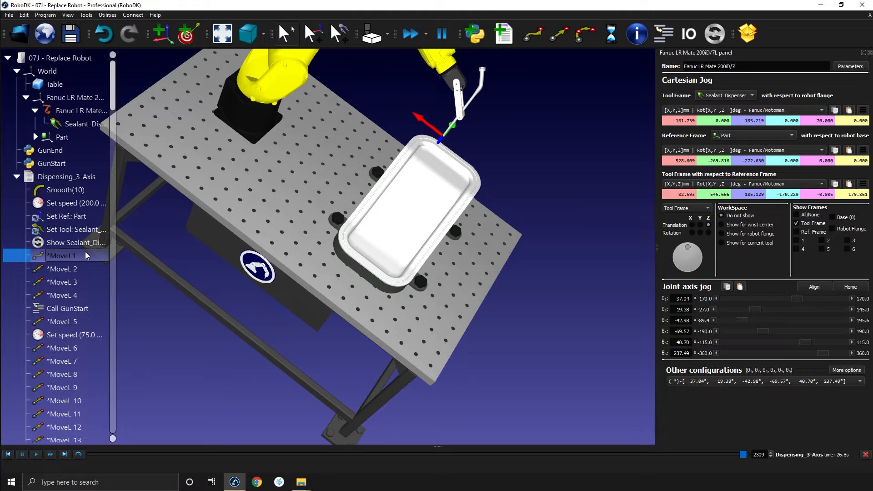
{"action": "mouse_move", "coordinate": [701, 341]}
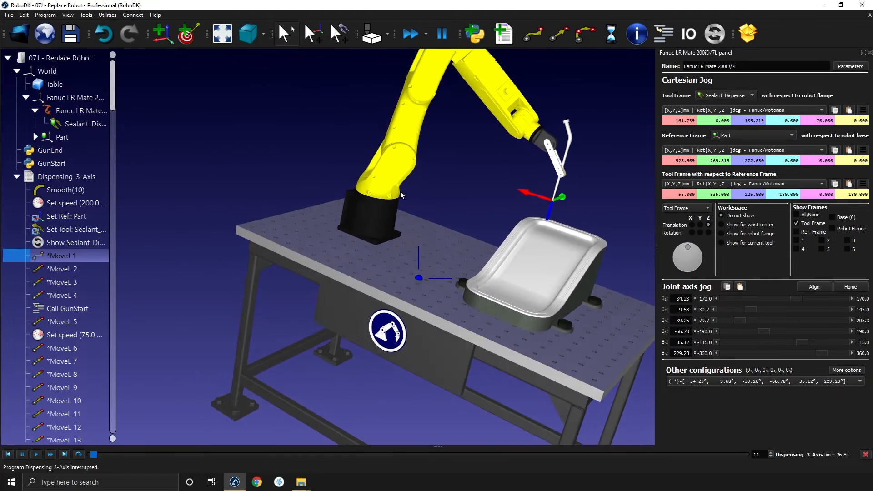
{"action": "right_click", "coordinate": [61, 255]}
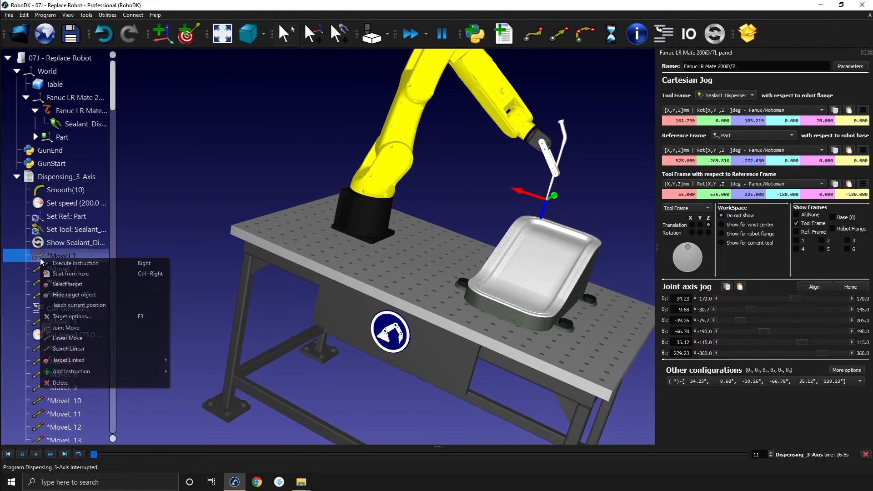